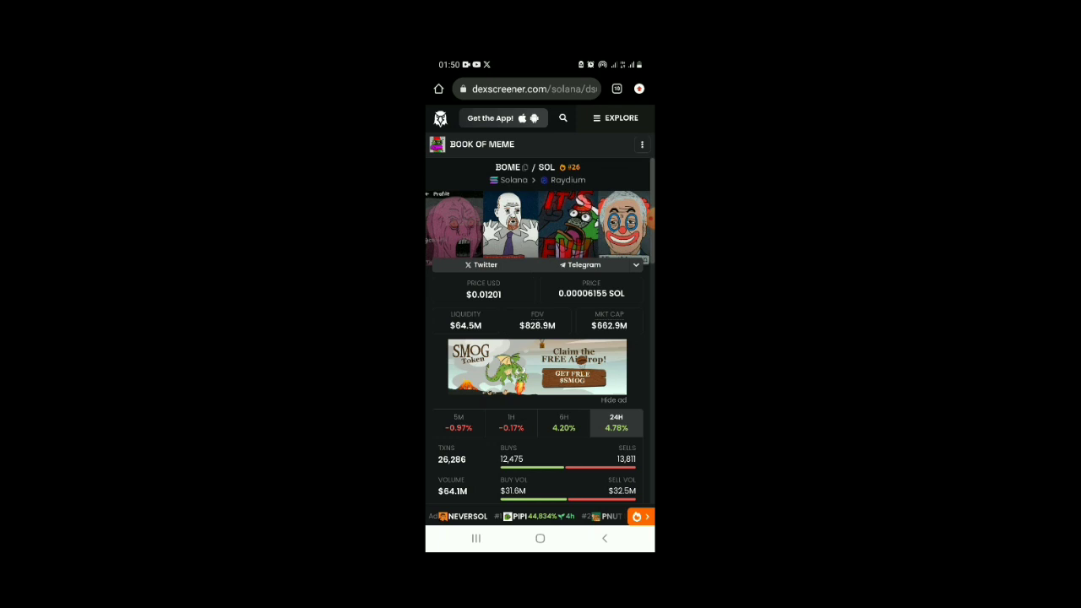
# - Scroll down the BOME/SOL pair page to review its price and trading stats
pyautogui.scroll(-3)
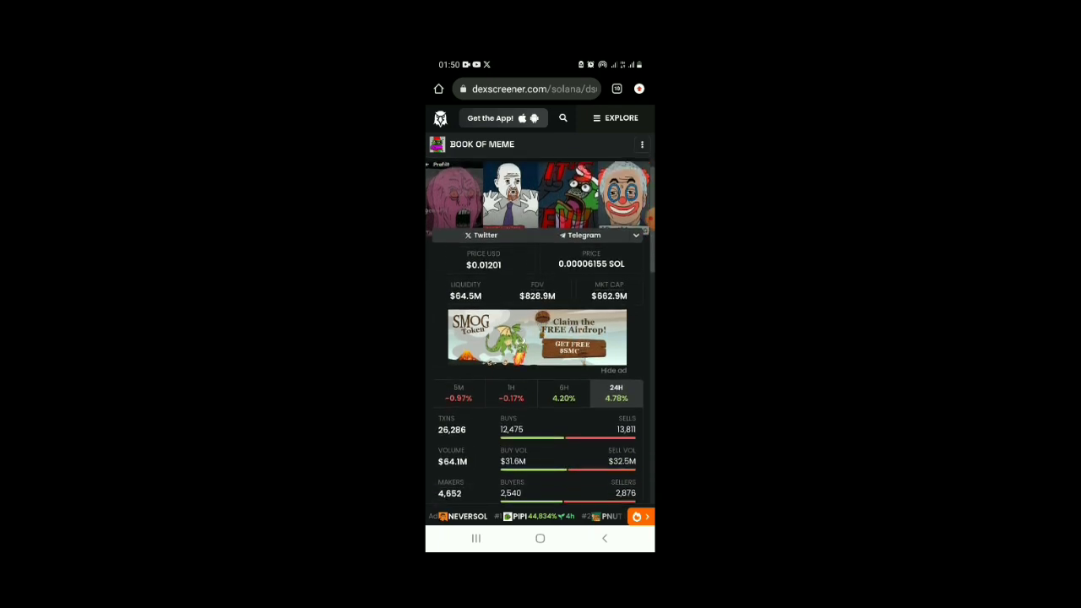
pyautogui.scroll(-3)
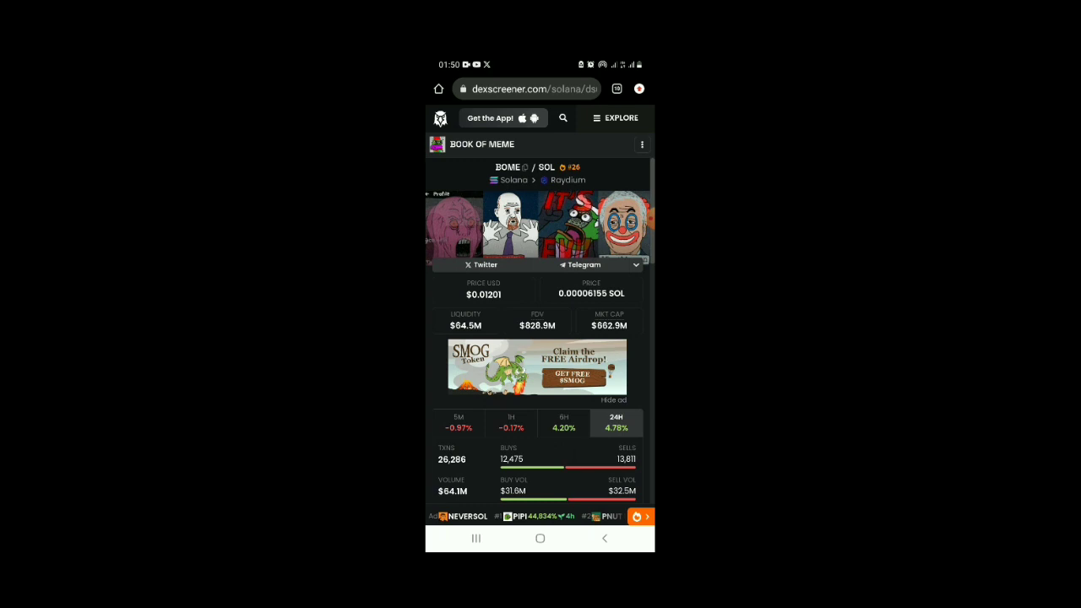
pyautogui.scroll(-3)
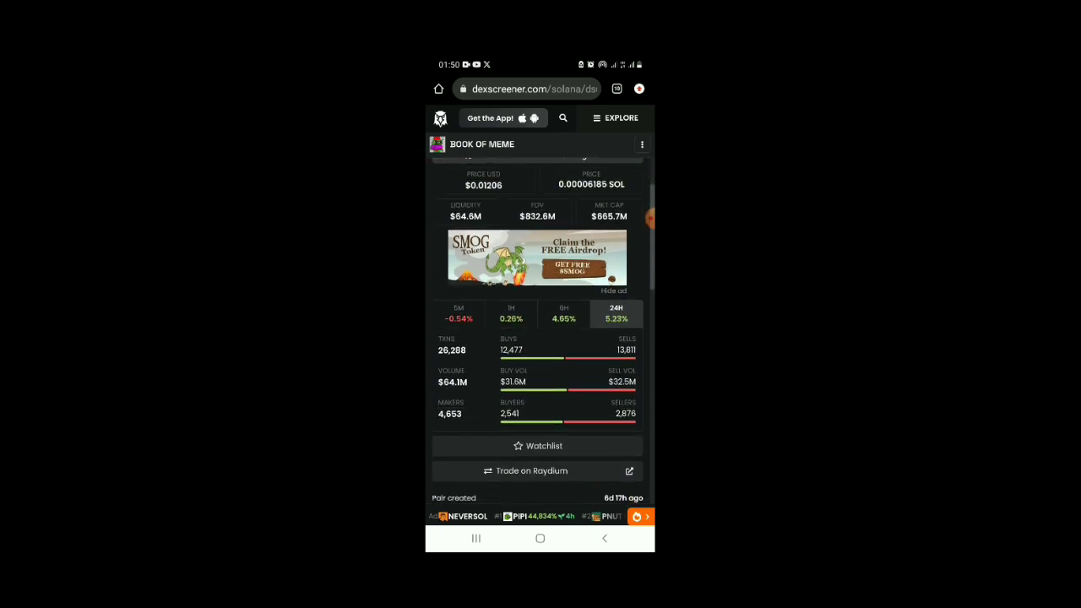
pyautogui.scroll(-3)
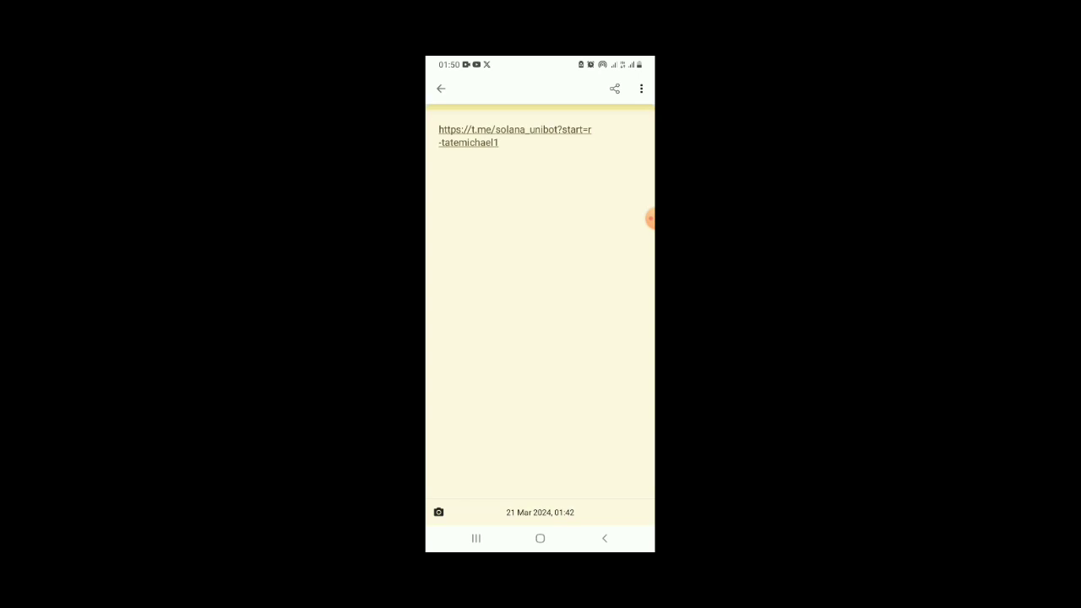
# - Follow the saved t.me Unibot link and choose Telegram to open it
pyautogui.click(514, 136)
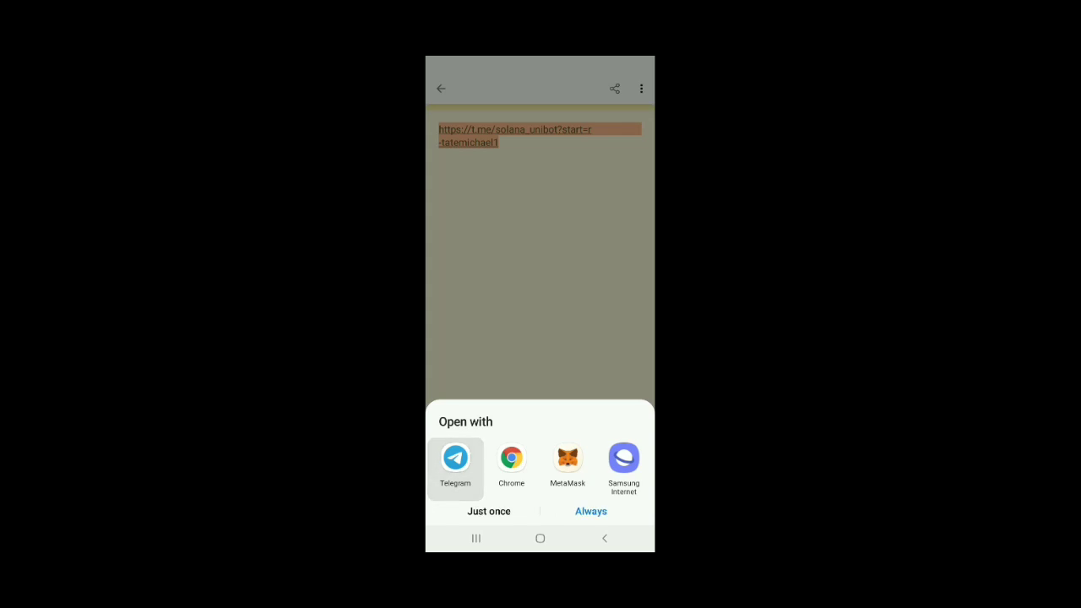
pyautogui.click(457, 458)
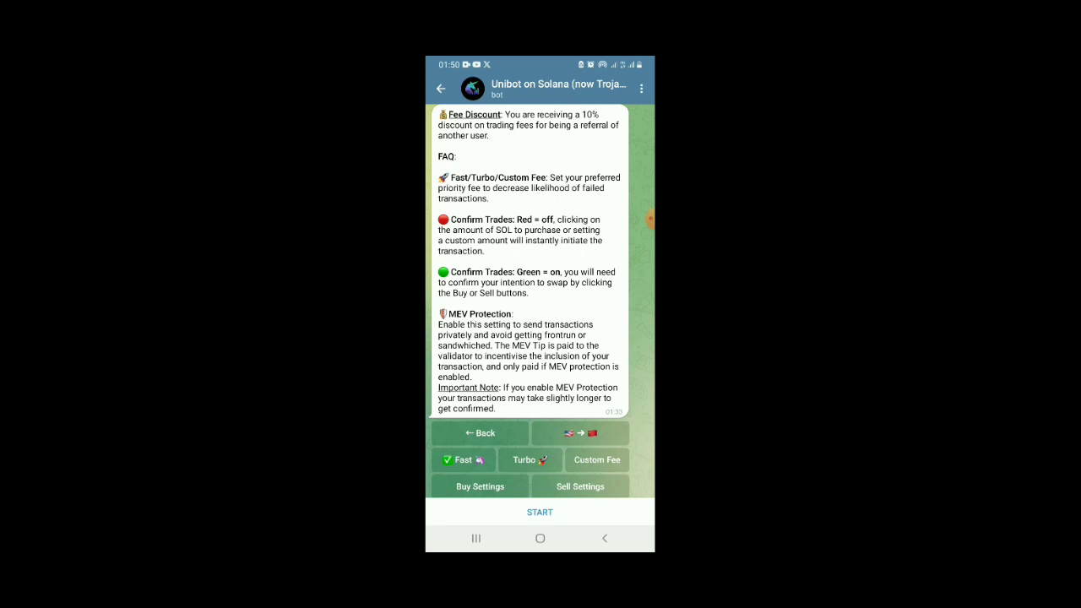
# - Start the Unibot on Solana chat, then return to it from the chat list
pyautogui.scroll(-3)
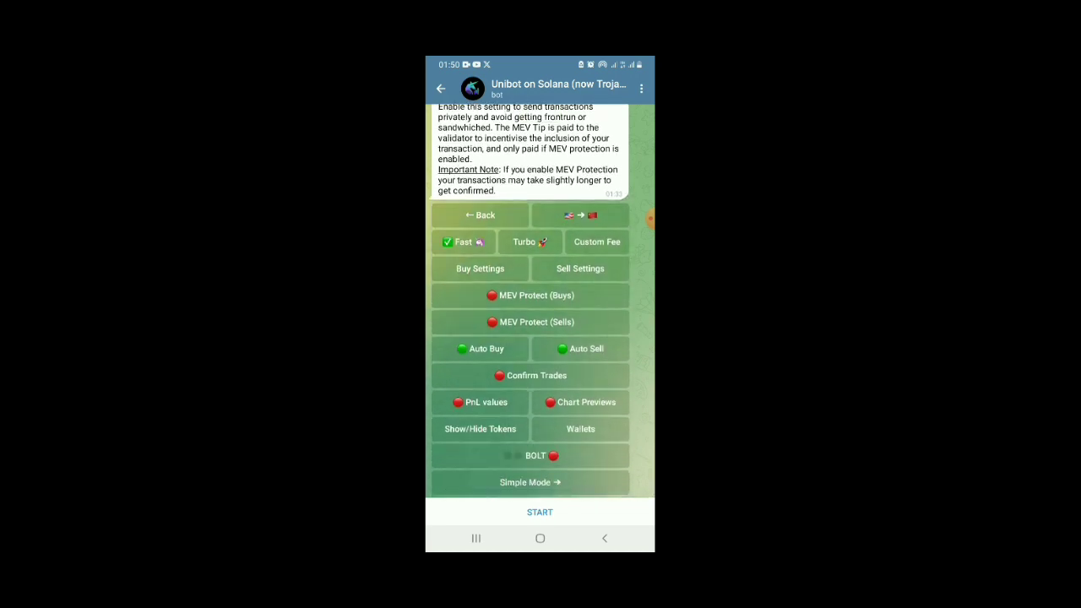
pyautogui.click(441, 88)
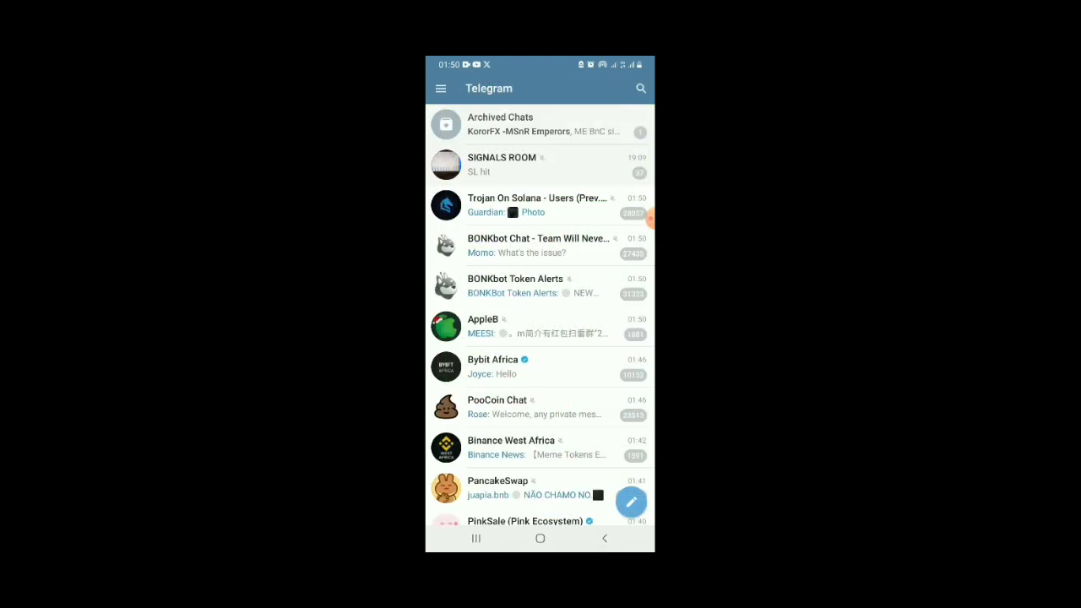
pyautogui.click(640, 88)
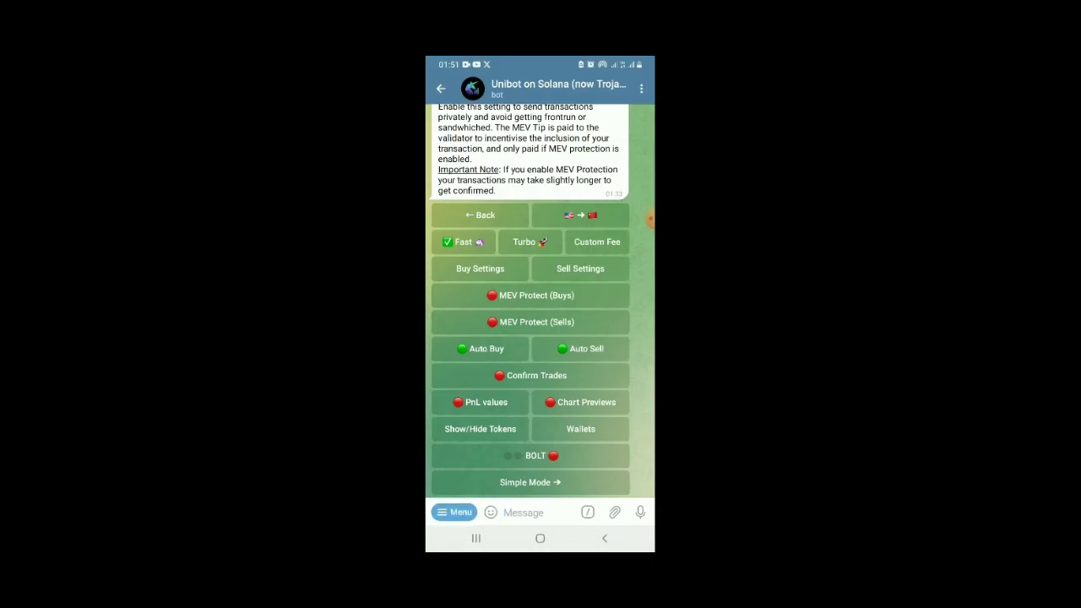
# - Request /settings, toggle Auto Buy on and dismiss the contact-sync prompt
pyautogui.click(453, 514)
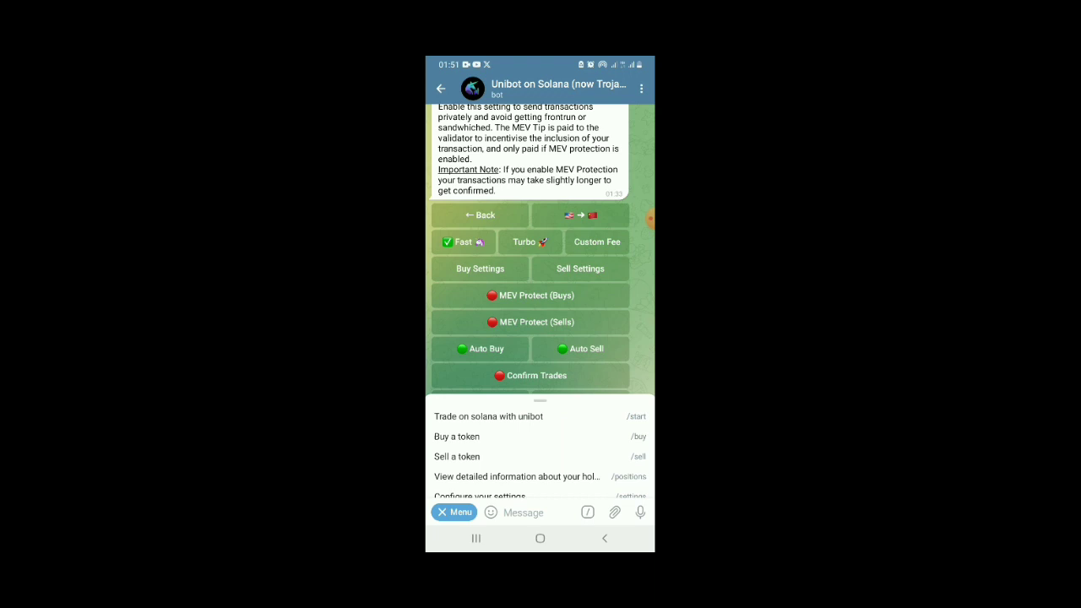
pyautogui.click(453, 512)
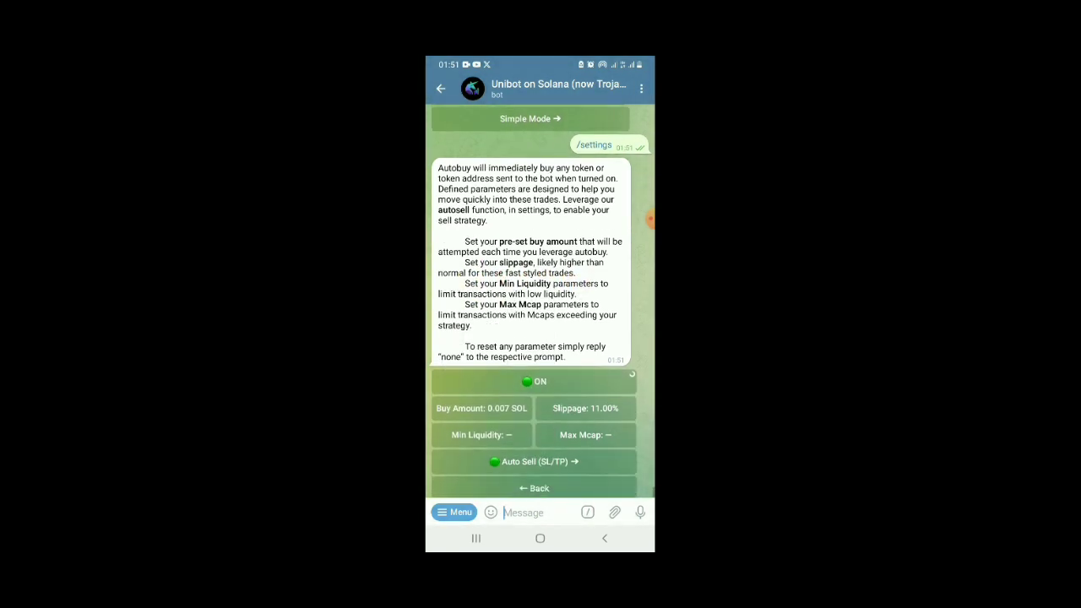
pyautogui.click(534, 382)
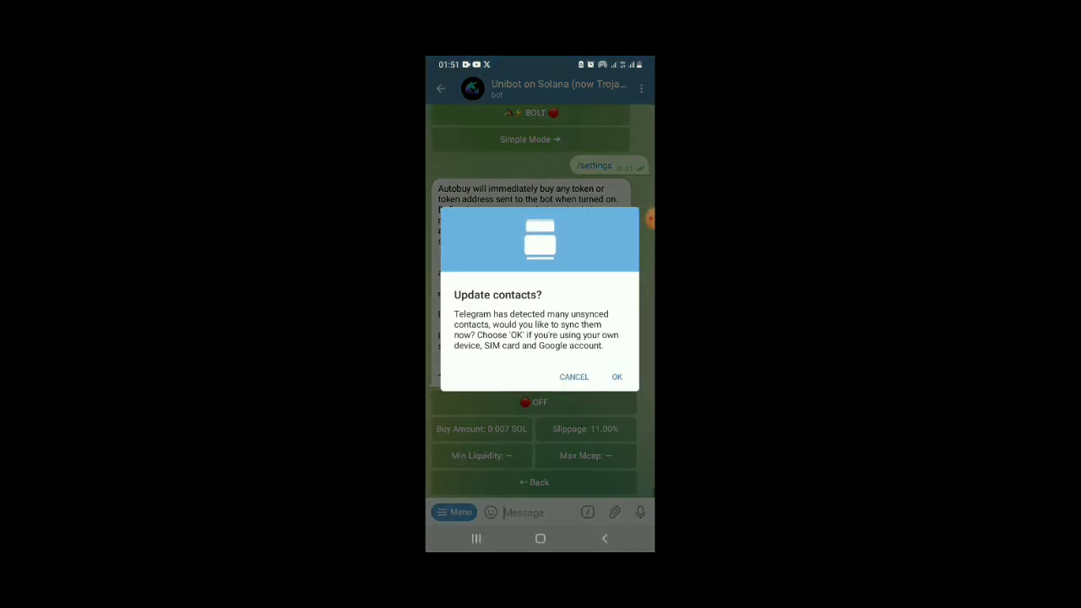
pyautogui.click(575, 377)
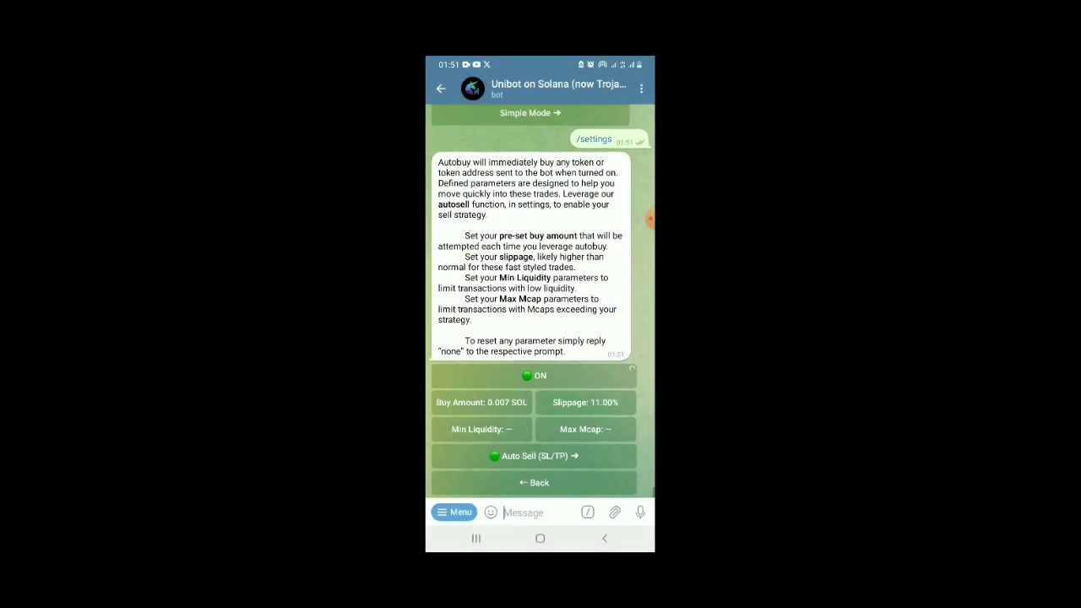
# - Set the auto-buy amount to 0.1 SOL per buy
pyautogui.click(584, 402)
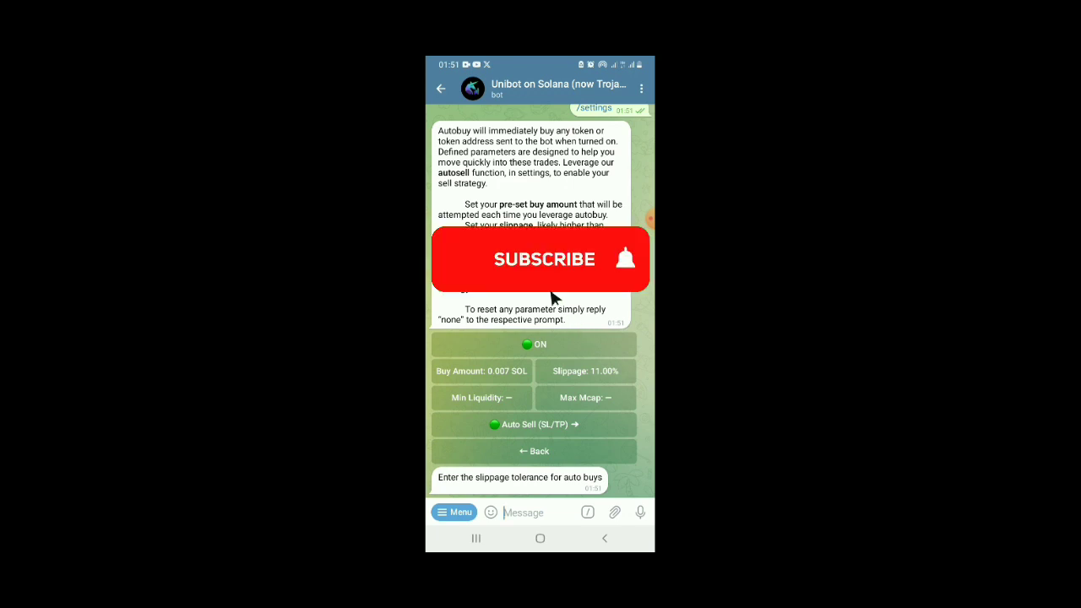
pyautogui.click(544, 260)
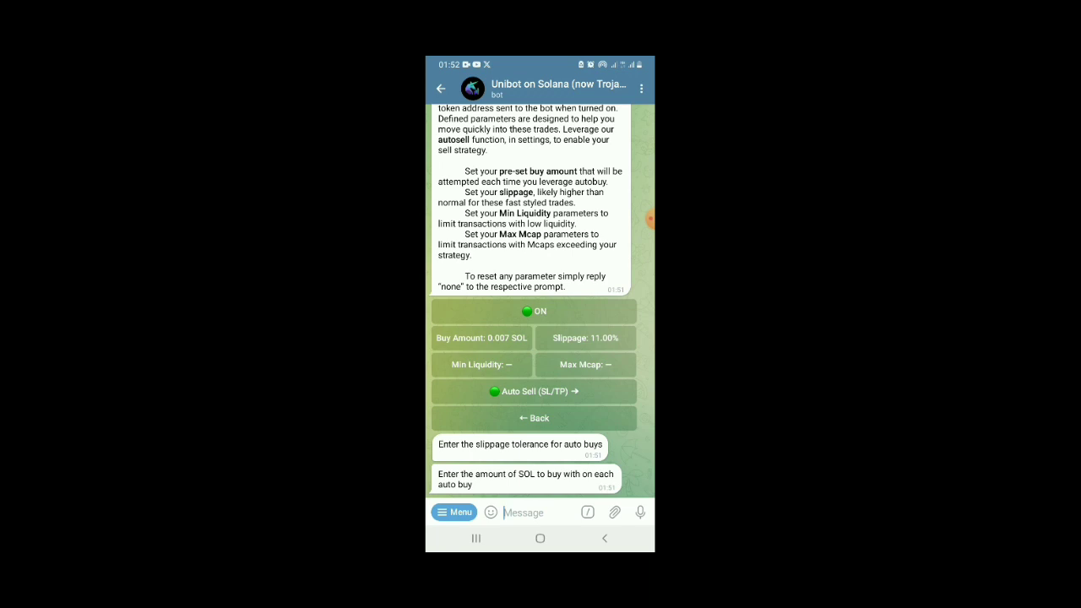
pyautogui.click(541, 512)
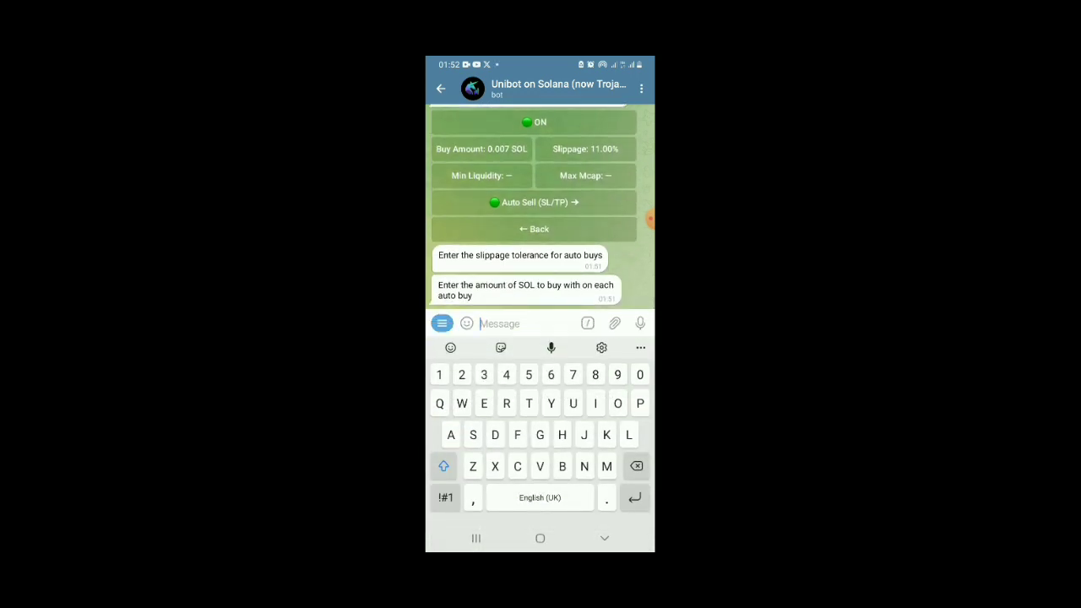
pyautogui.write('0.1')
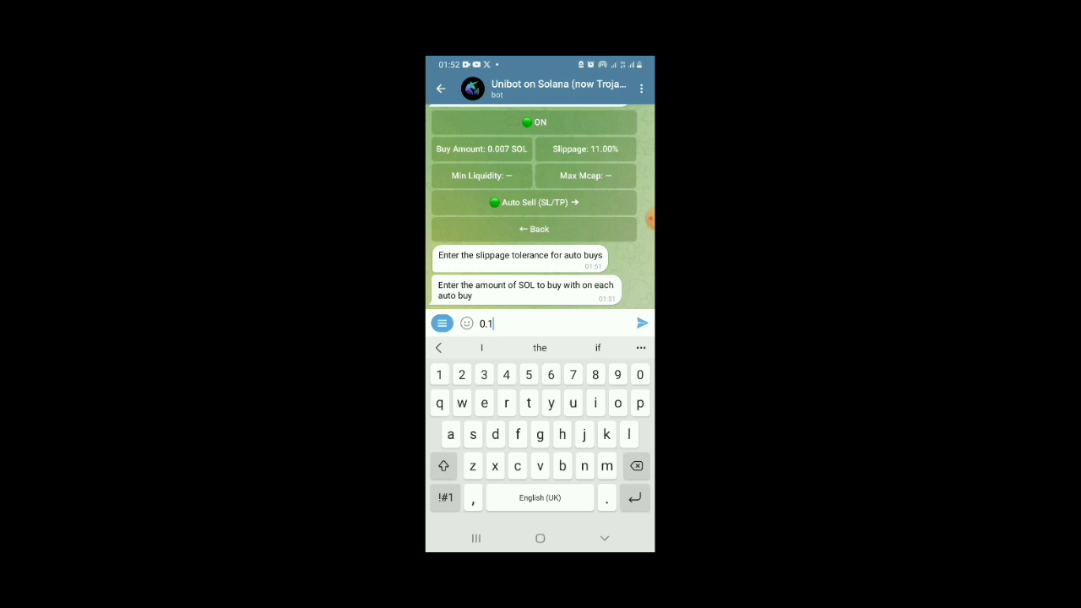
pyautogui.click(641, 325)
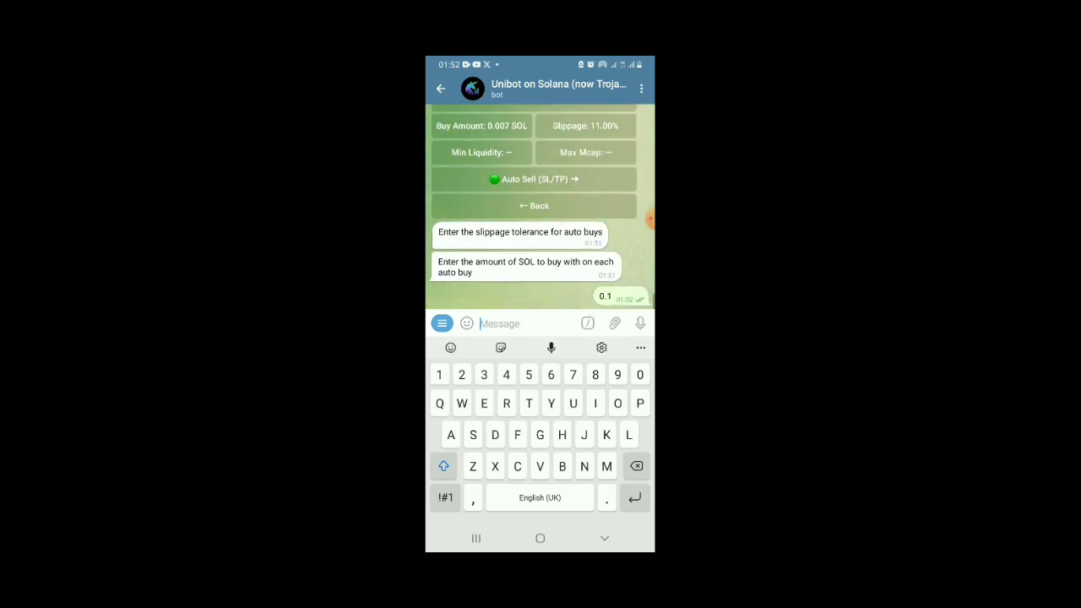
pyautogui.press('Enter')
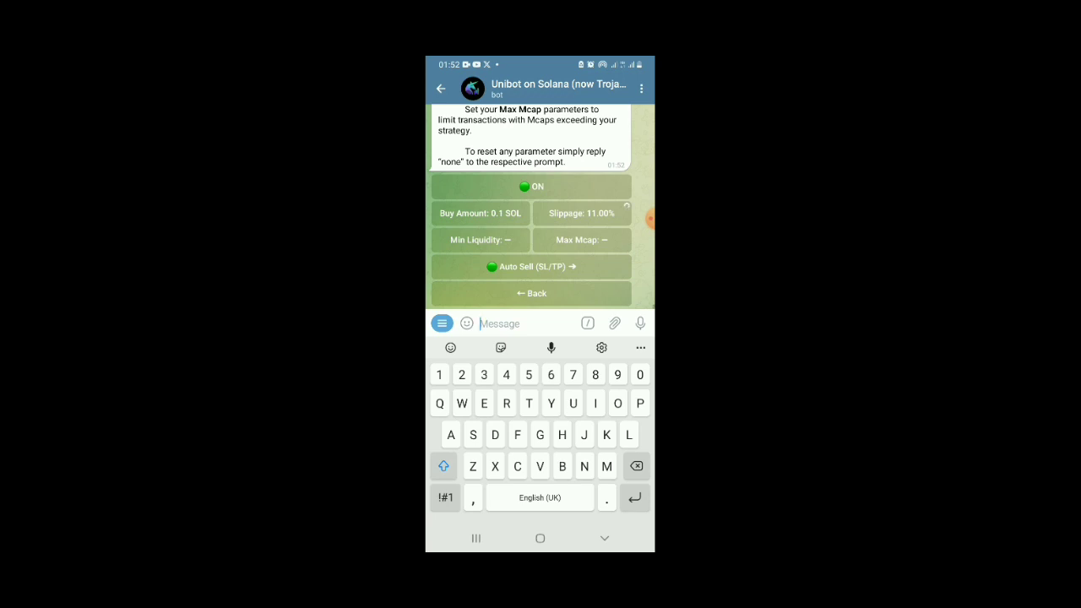
# - Set the auto-buy slippage tolerance to 11%
pyautogui.click(581, 212)
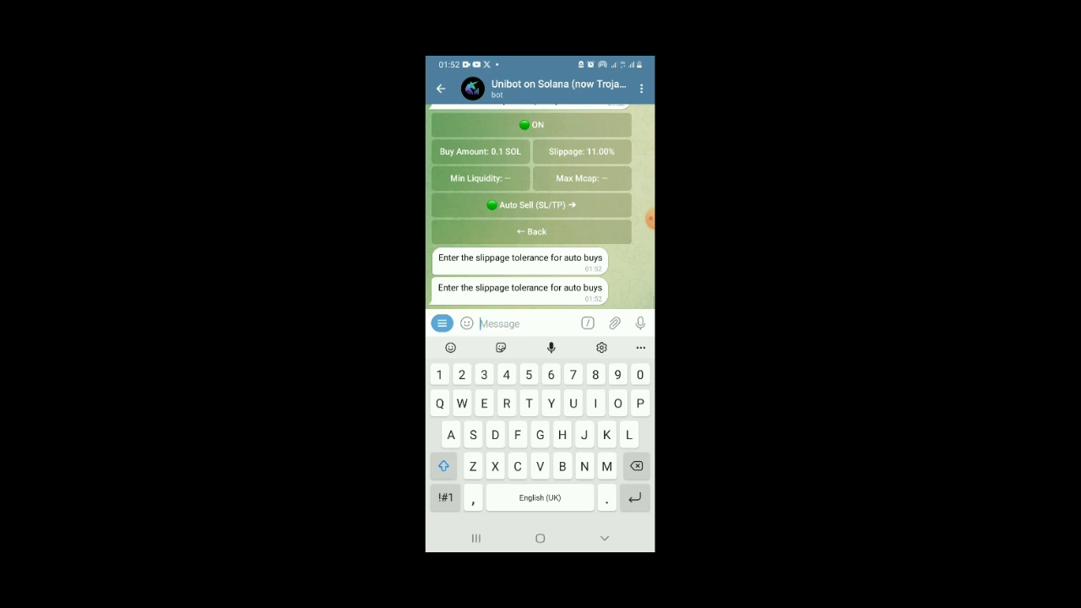
pyautogui.write('11')
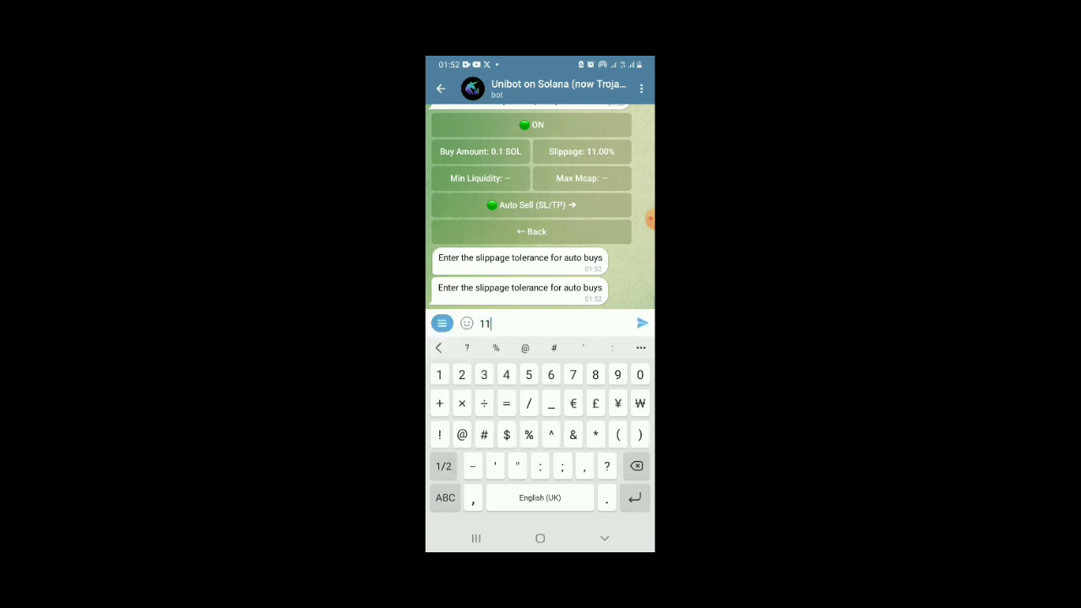
pyautogui.click(642, 323)
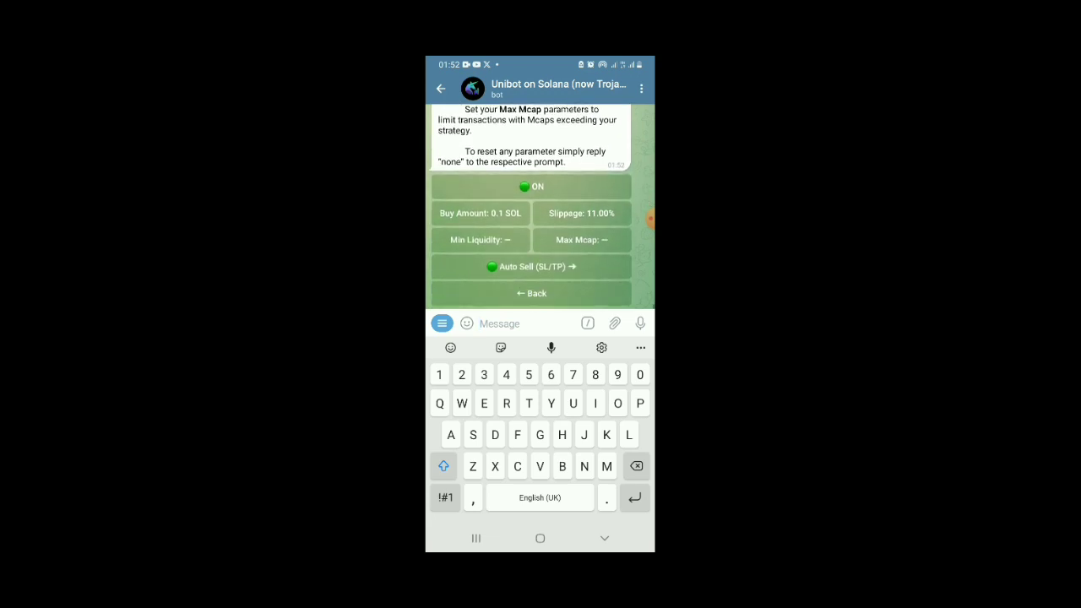
# - In Auto Sell (SL/TP), set the take-profit trigger to a 100% price rise
pyautogui.click(581, 213)
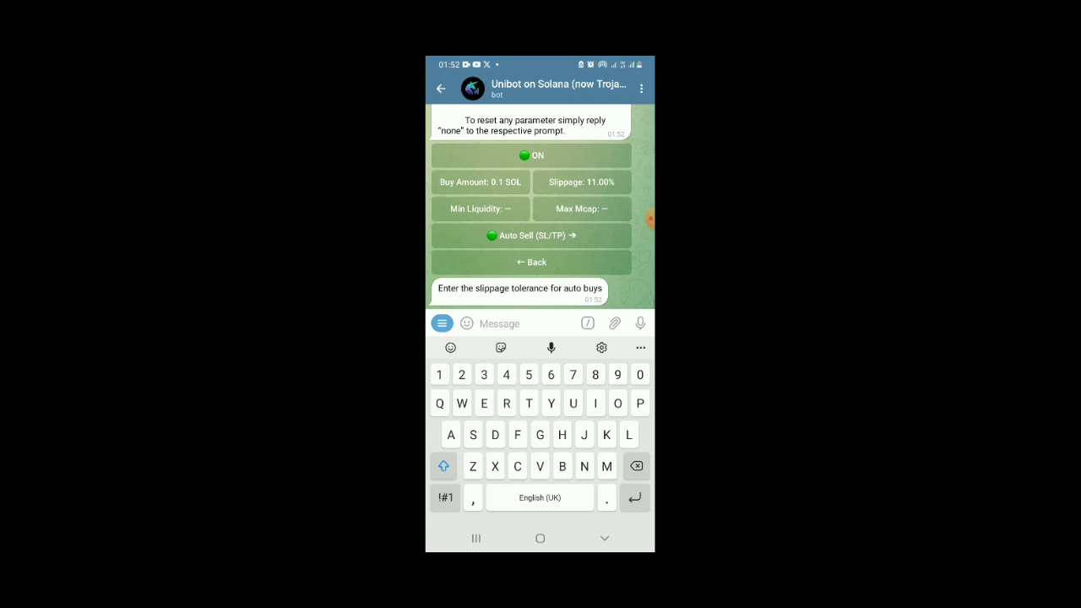
pyautogui.write('7')
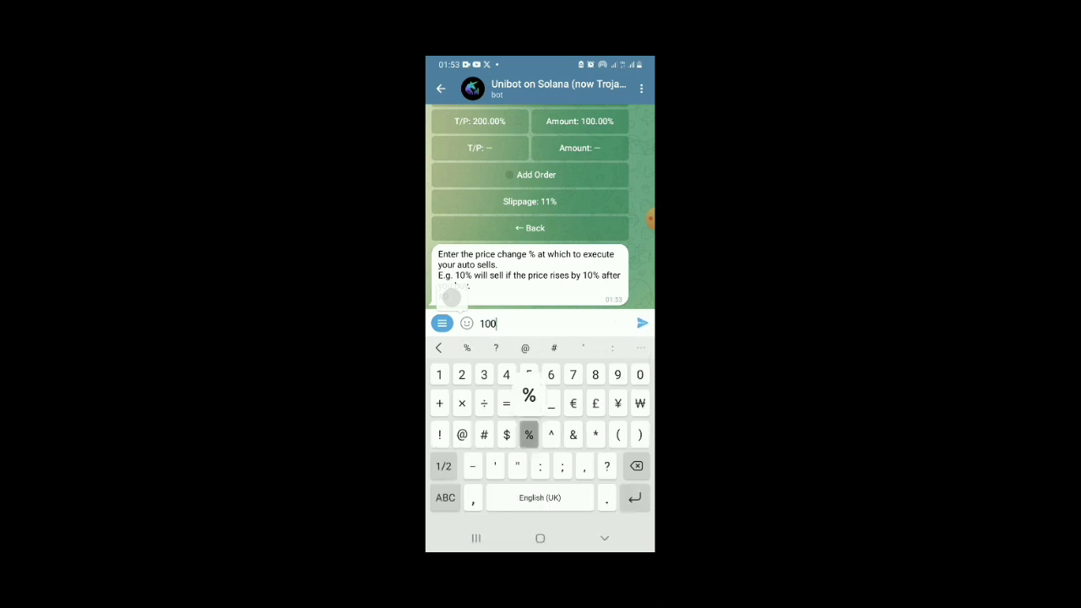
pyautogui.click(529, 434)
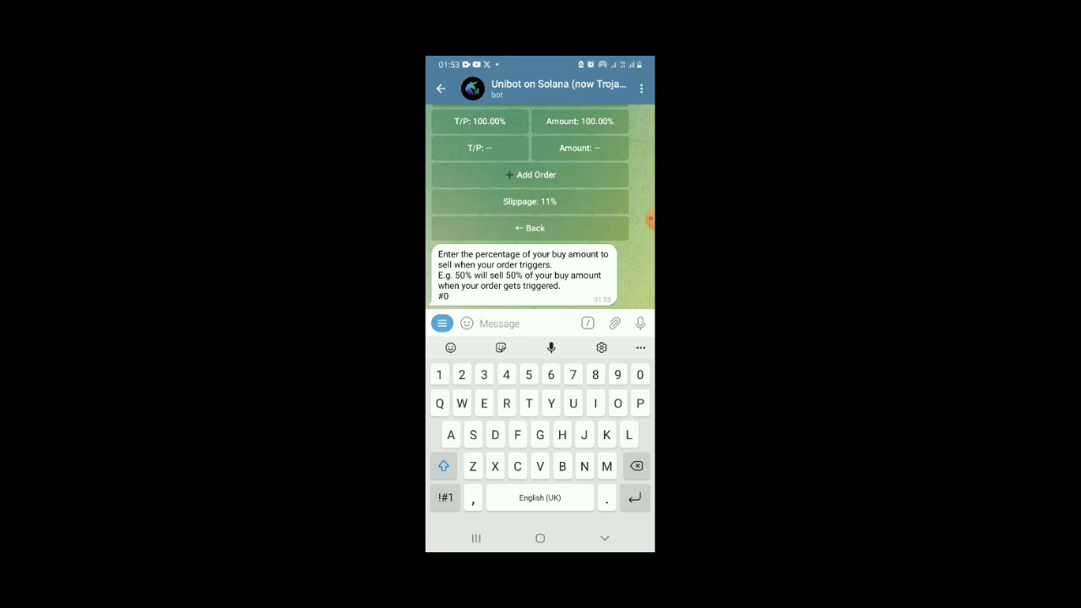
# - Reply 50 to sell 50% at take-profit, then start the auto-sell slippage prompt
pyautogui.write('50')
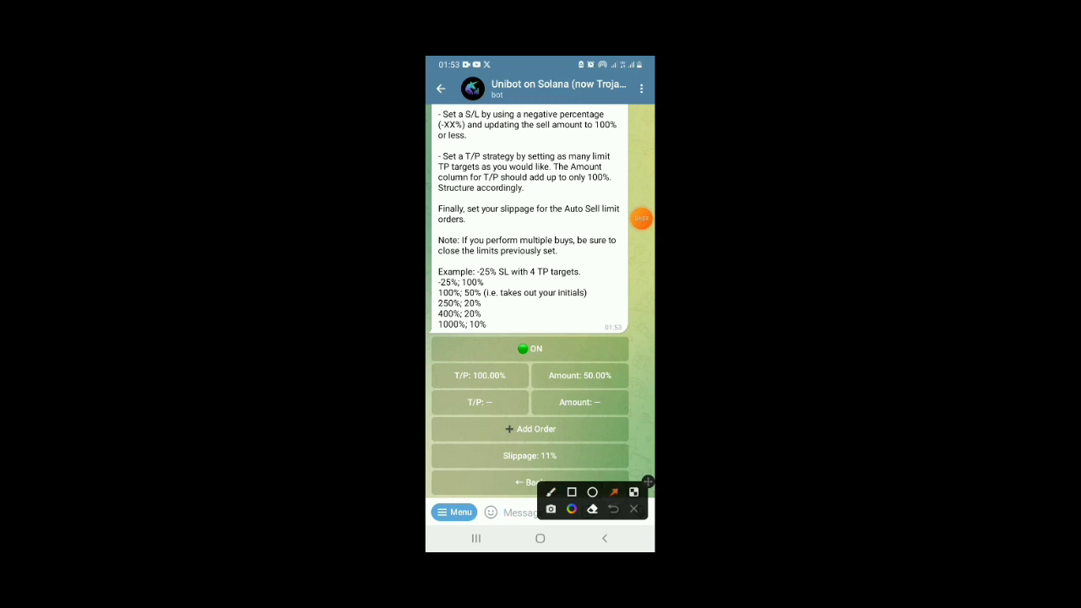
pyautogui.moveTo(600, 456); pyautogui.dragTo(507, 379)
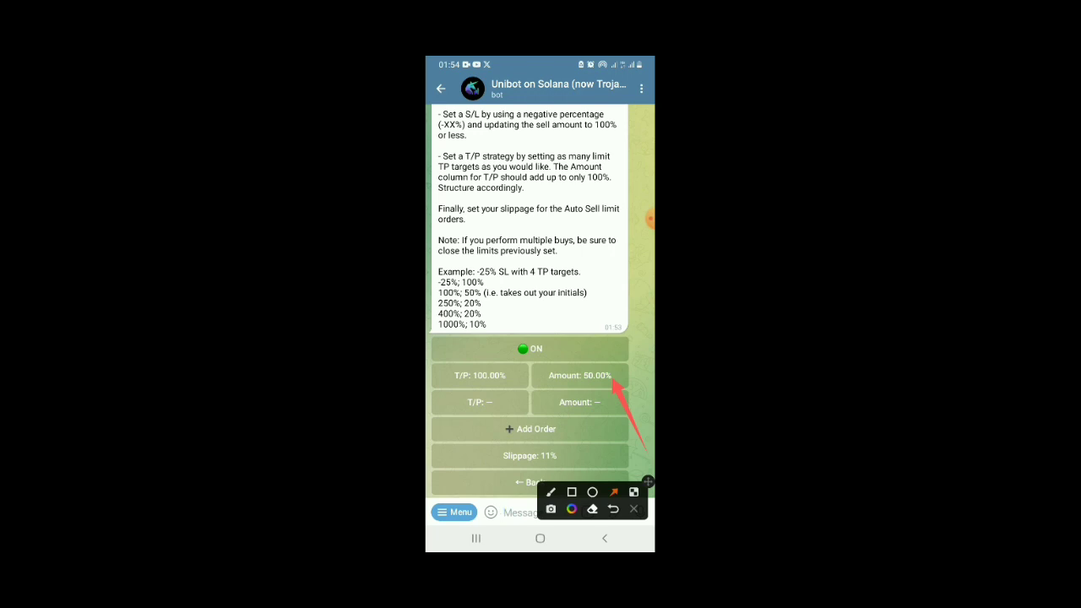
pyautogui.click(592, 508)
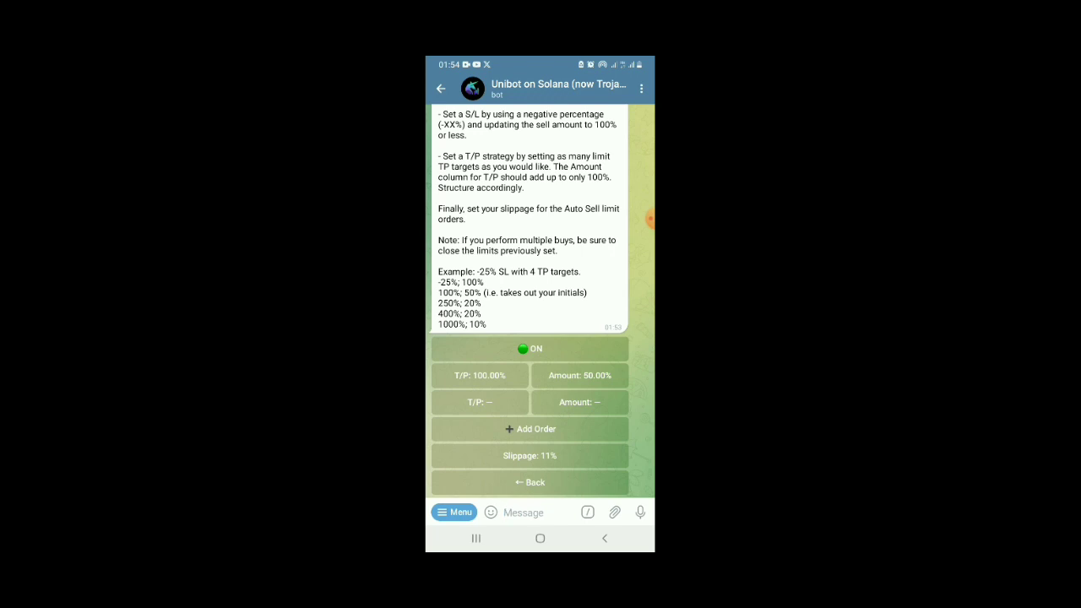
pyautogui.click(530, 456)
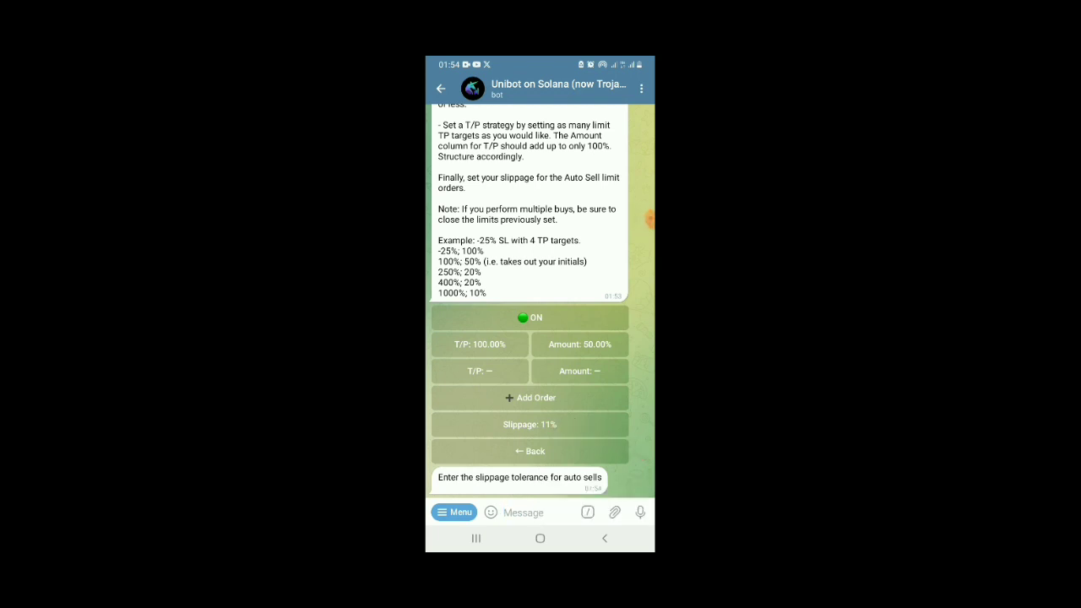
pyautogui.click(524, 514)
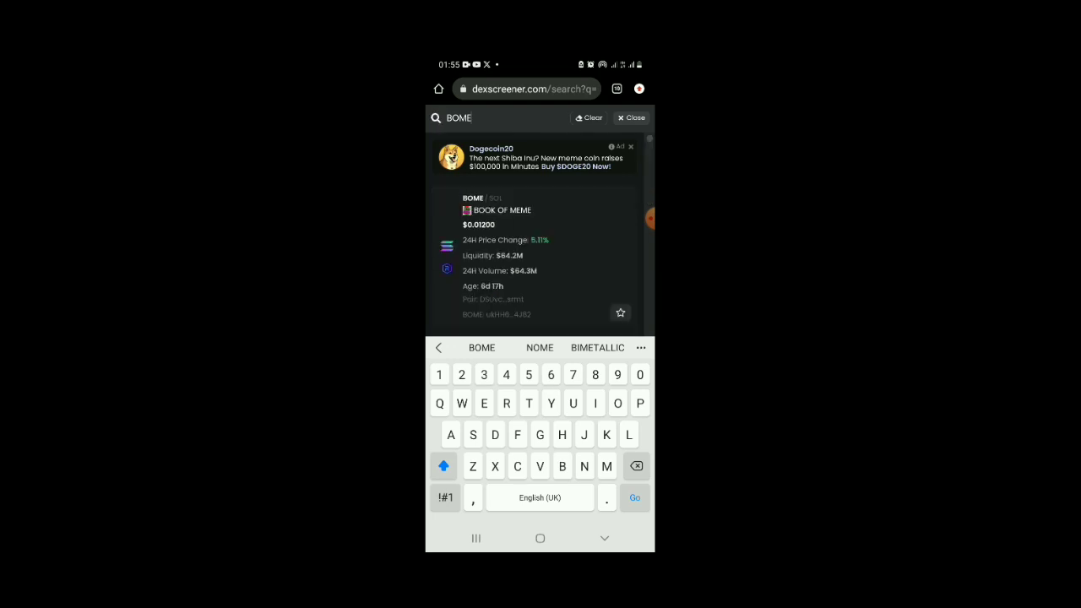
# - Open the BOOK OF MEME pair on Solana and copy the BOME token address
pyautogui.click(498, 210)
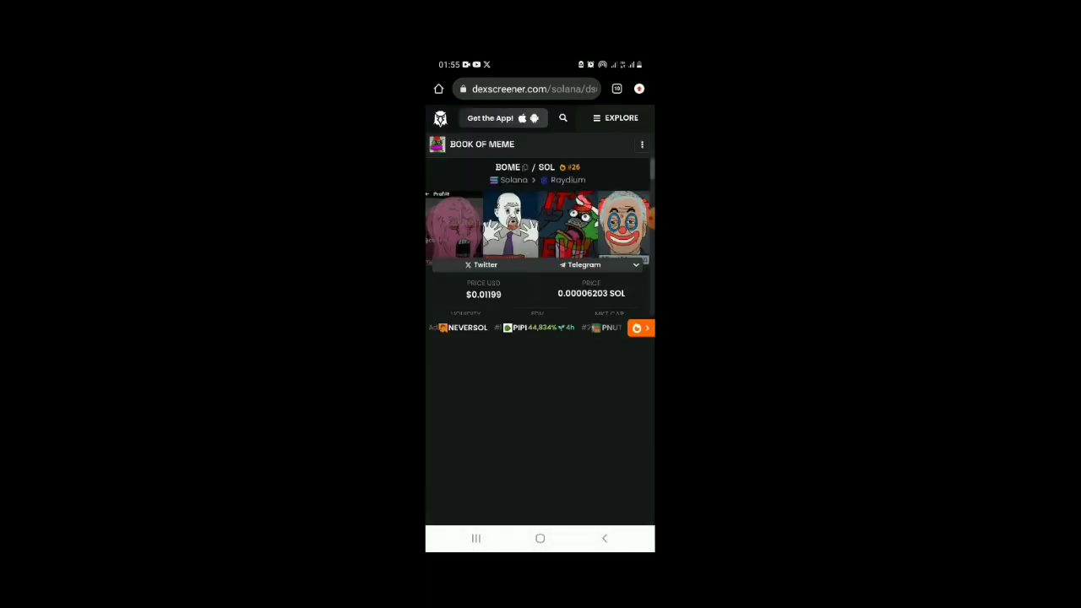
pyautogui.scroll(-3)
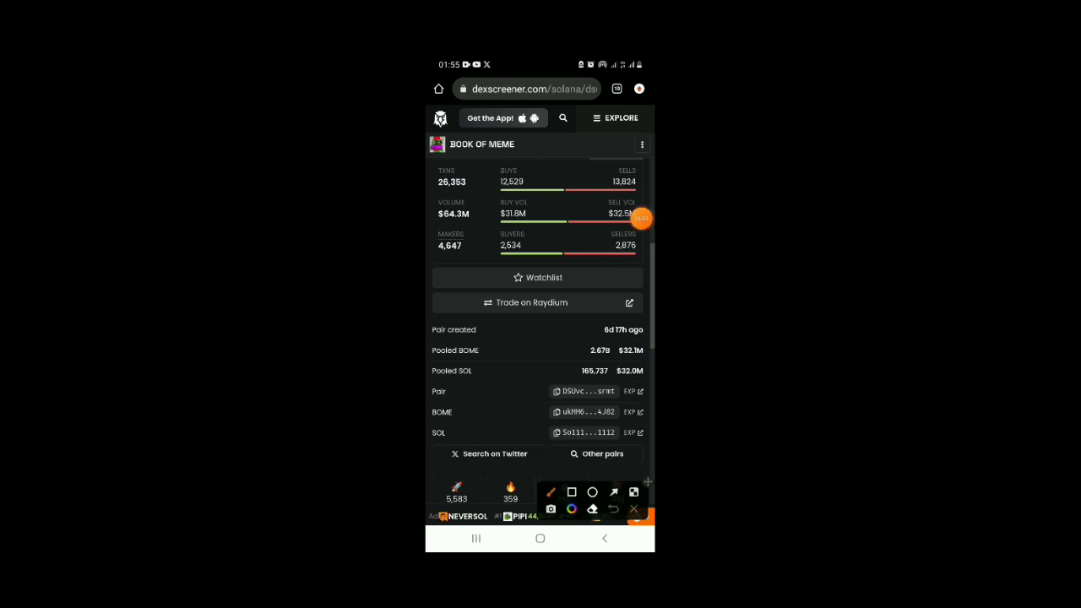
pyautogui.moveTo(622, 470); pyautogui.dragTo(460, 414)
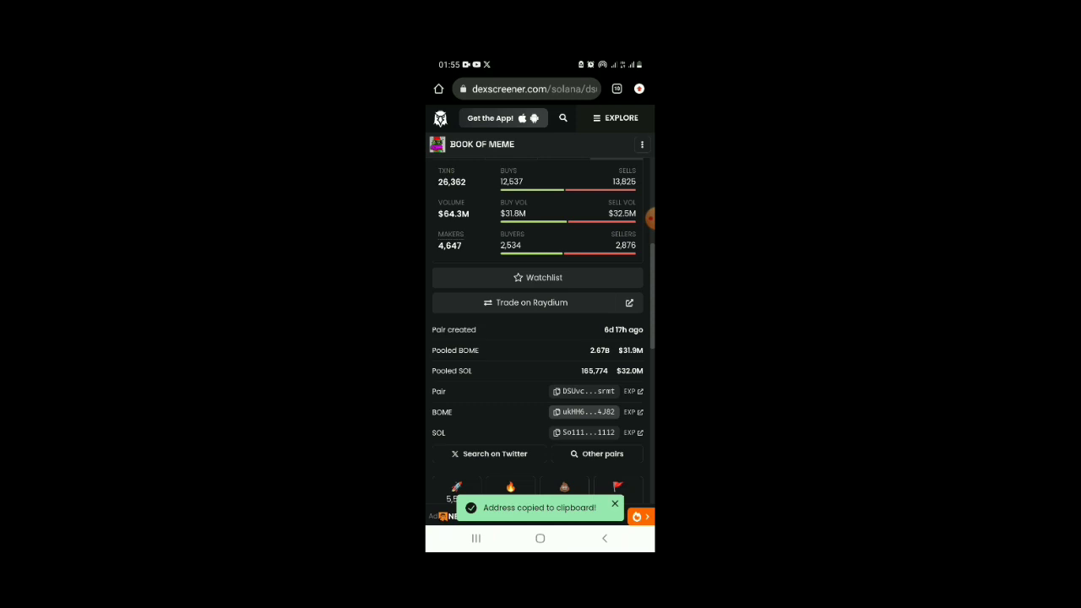
pyautogui.click(541, 537)
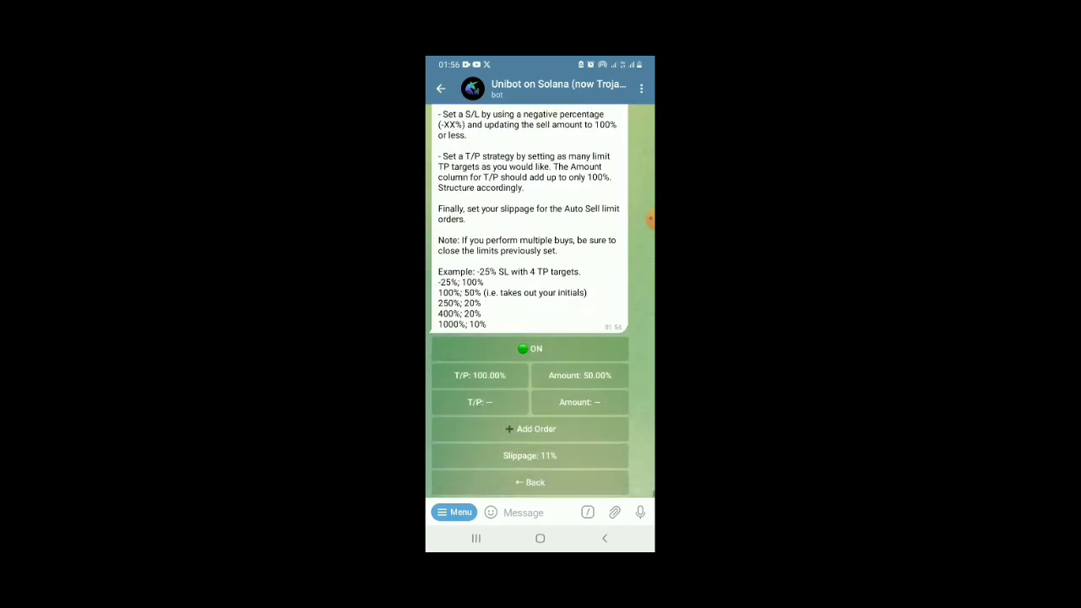
# - Send /buy and paste the copied BOME address as the token to purchase
pyautogui.click(453, 512)
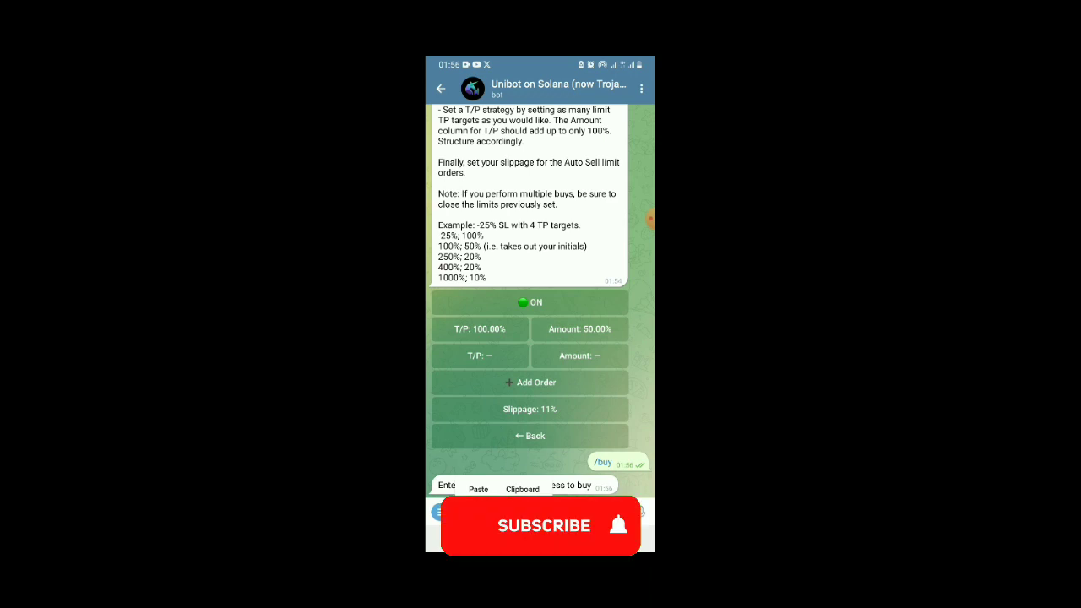
pyautogui.click(544, 527)
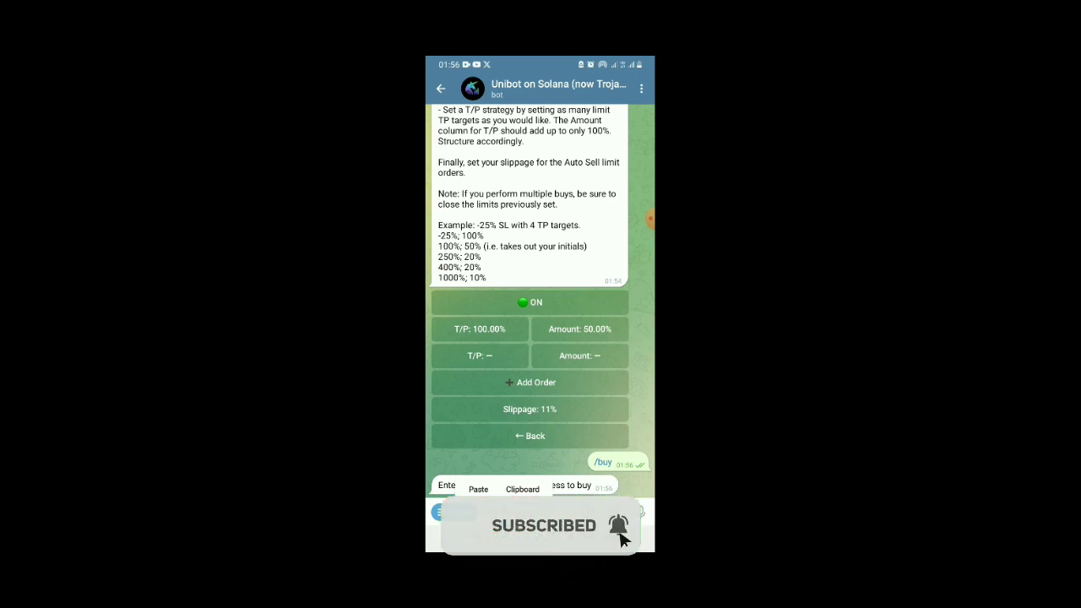